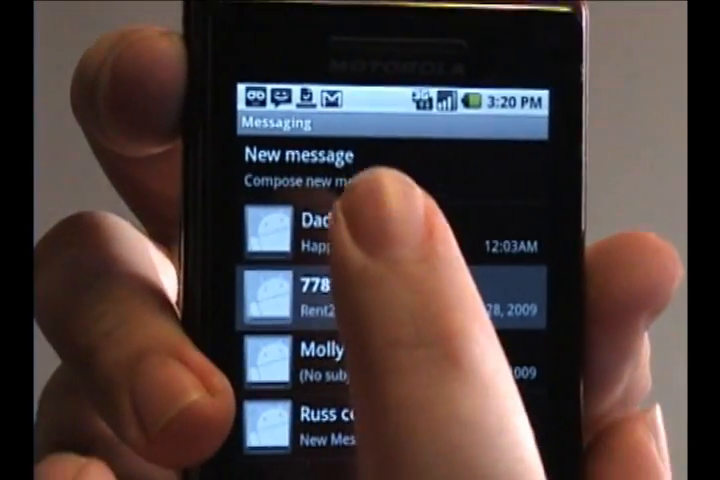
Start a new blank message from the Messaging conversation list.
left_click(310, 170)
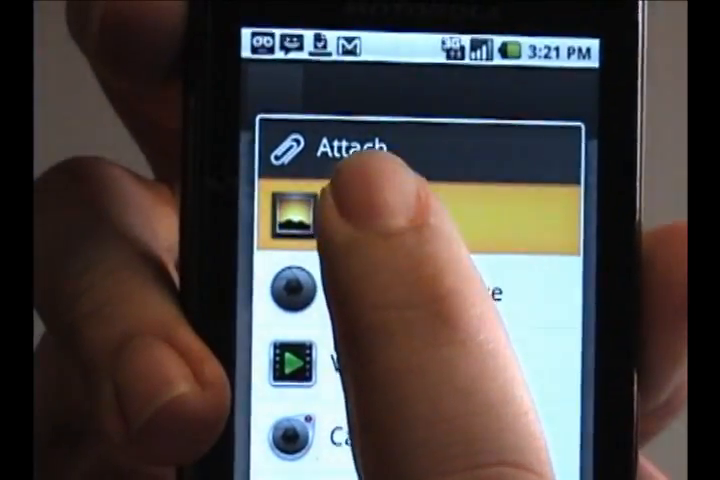
Choose Pictures as the attachment type so the photo gallery appears.
left_click(296, 210)
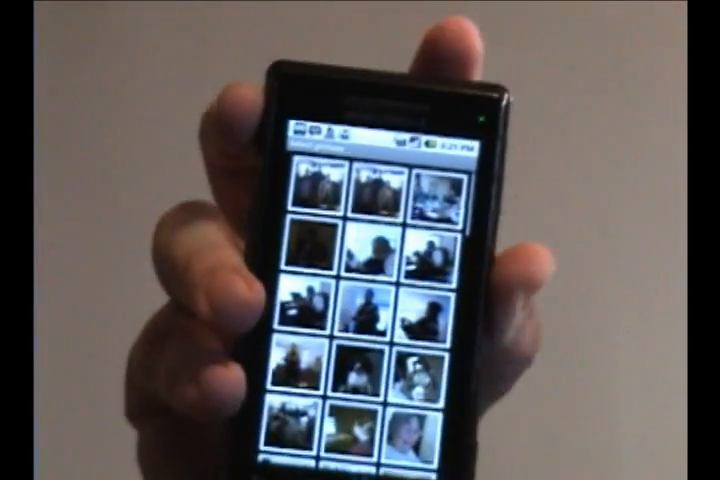